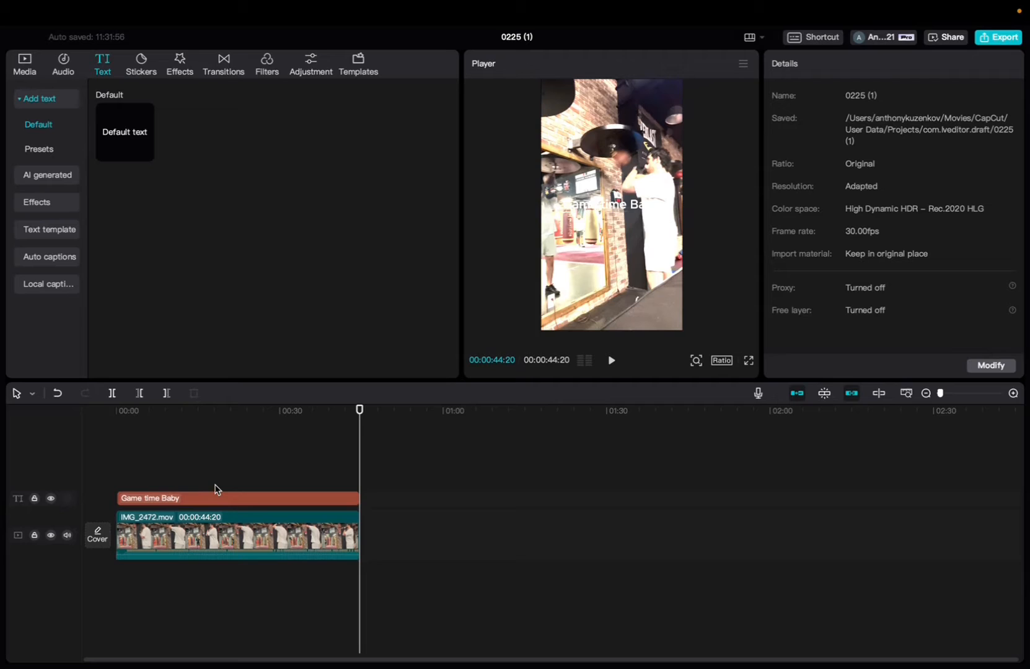
Select the 'Game time Baby' text clip to show its Text properties.
left_click(164, 497)
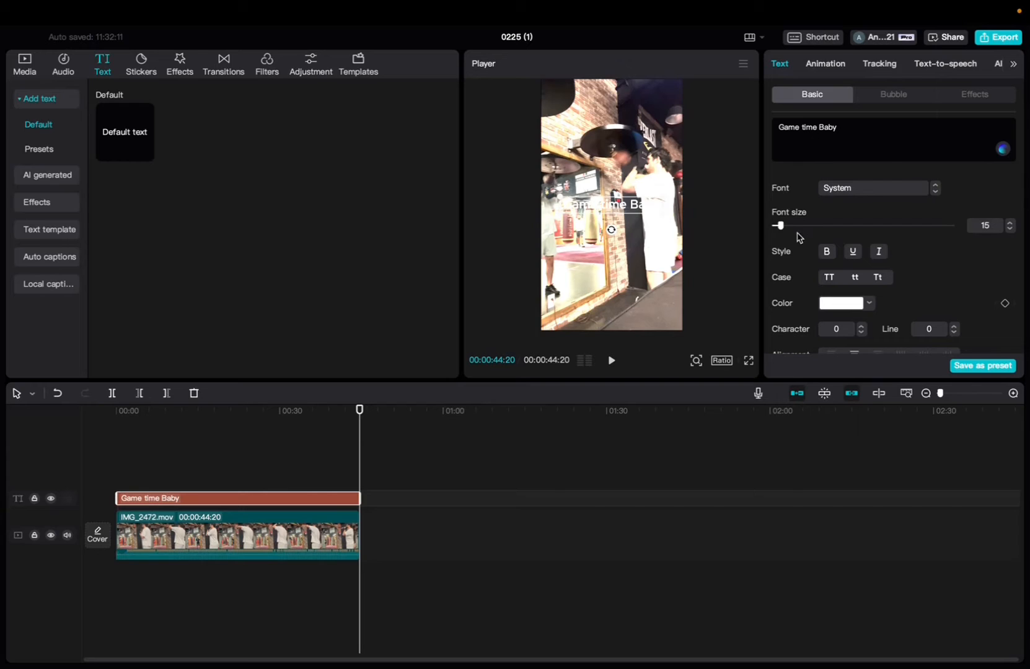
mouse_move(815, 318)
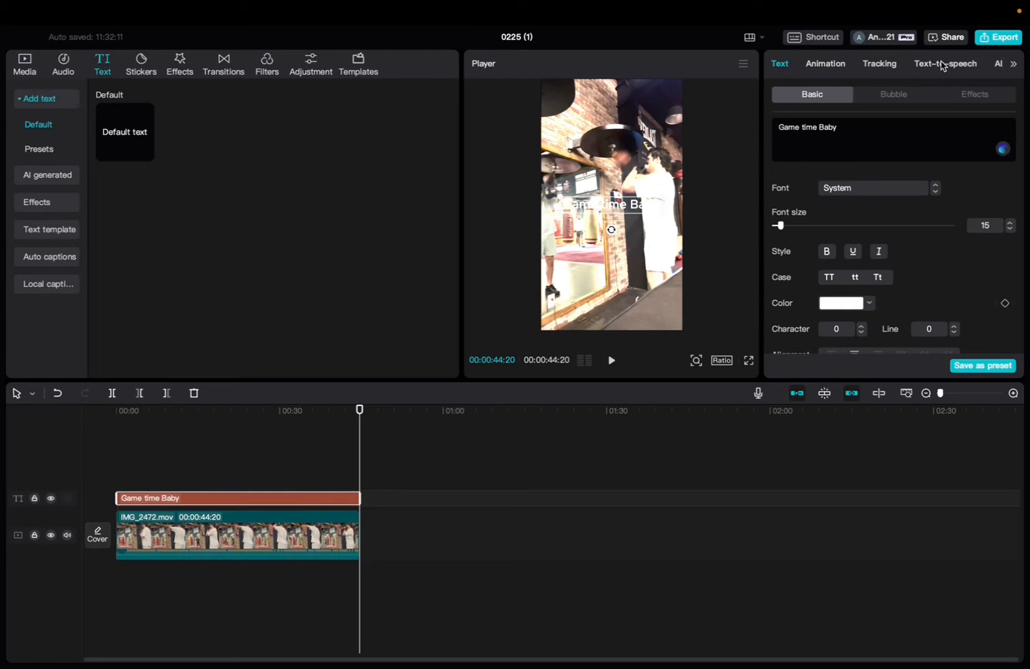
Filter text-to-speech voices to Male and try the Skincare voice.
left_click(944, 63)
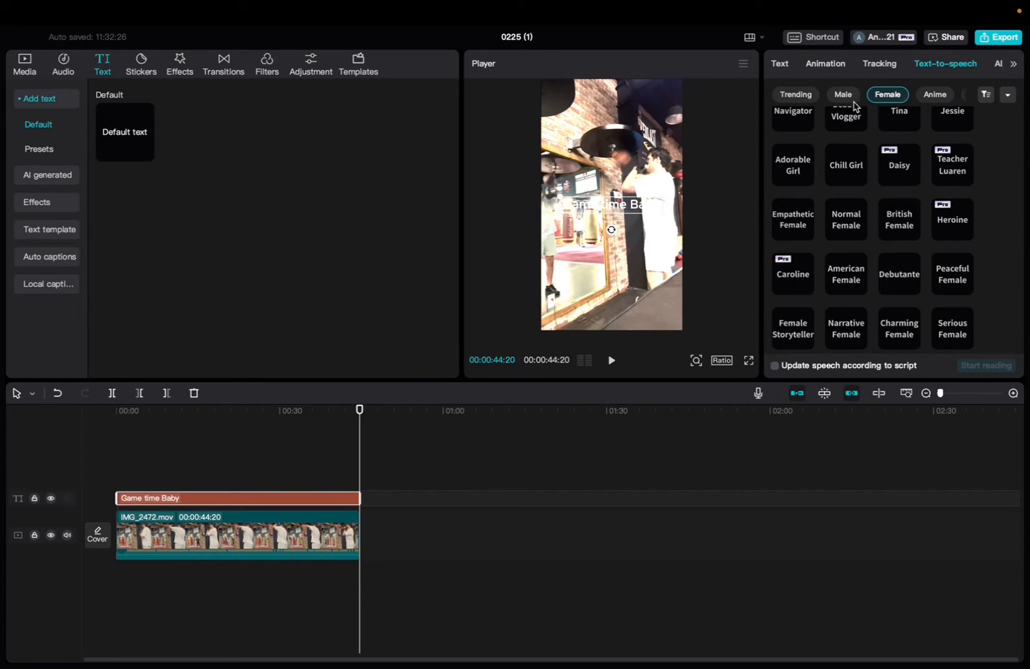
left_click(843, 95)
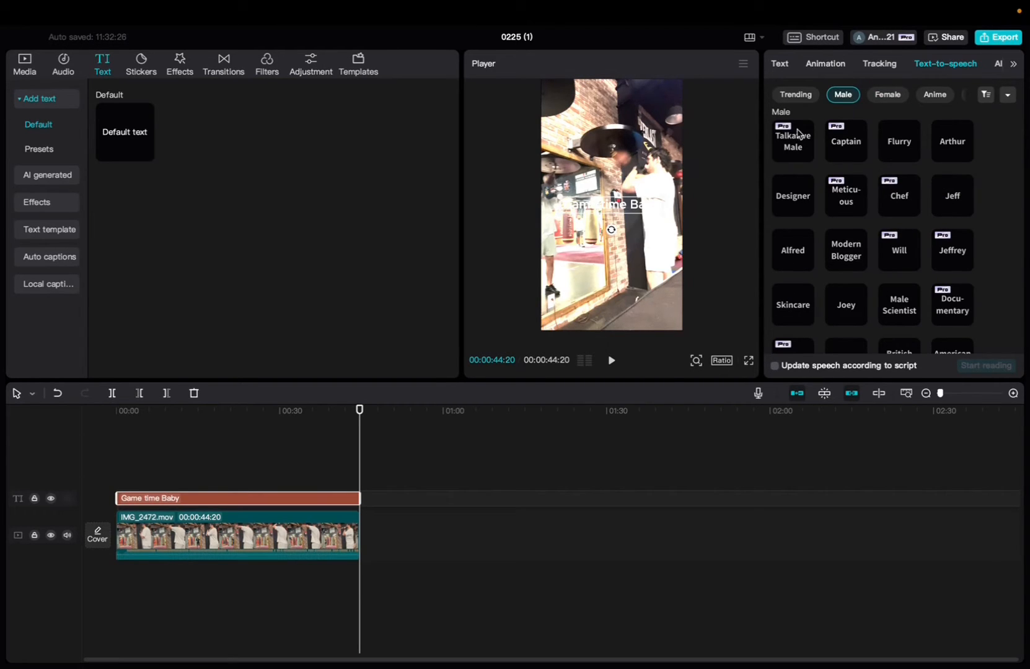
mouse_move(890, 216)
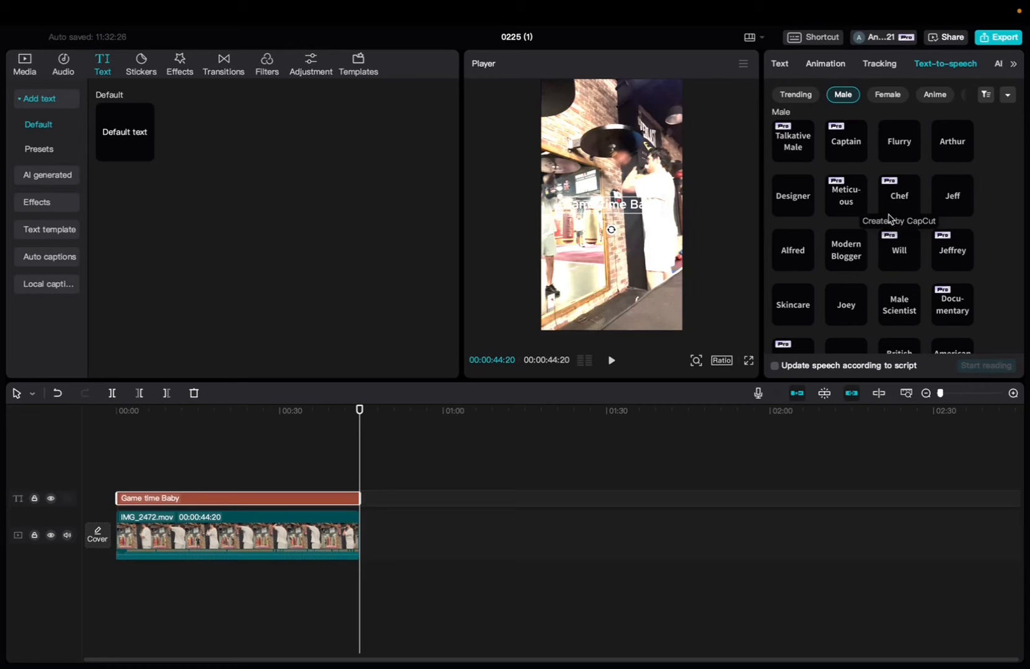
mouse_move(896, 282)
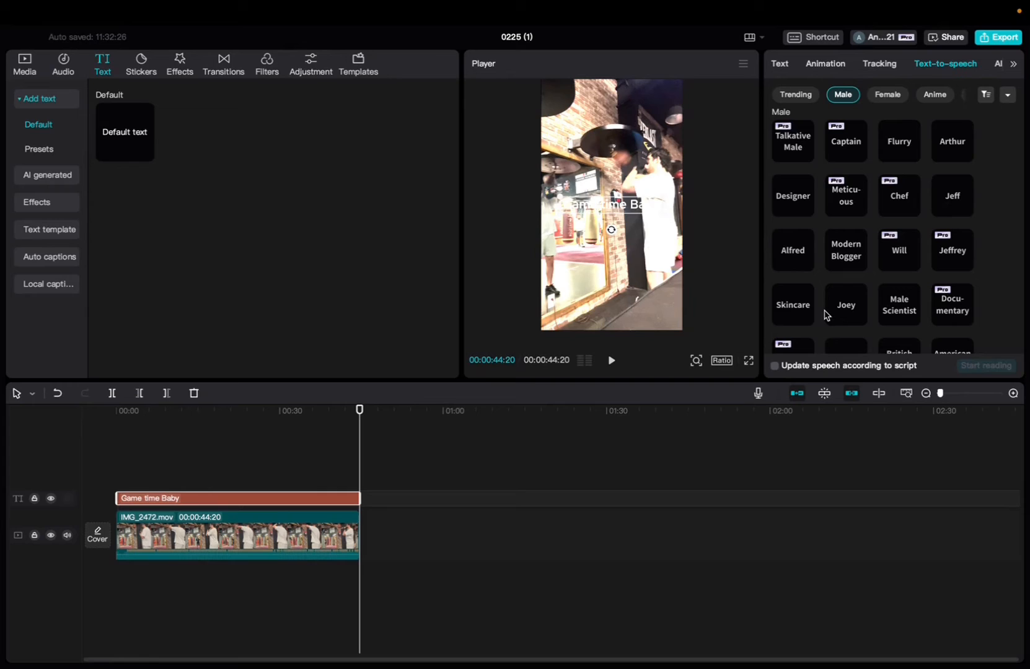
left_click(792, 304)
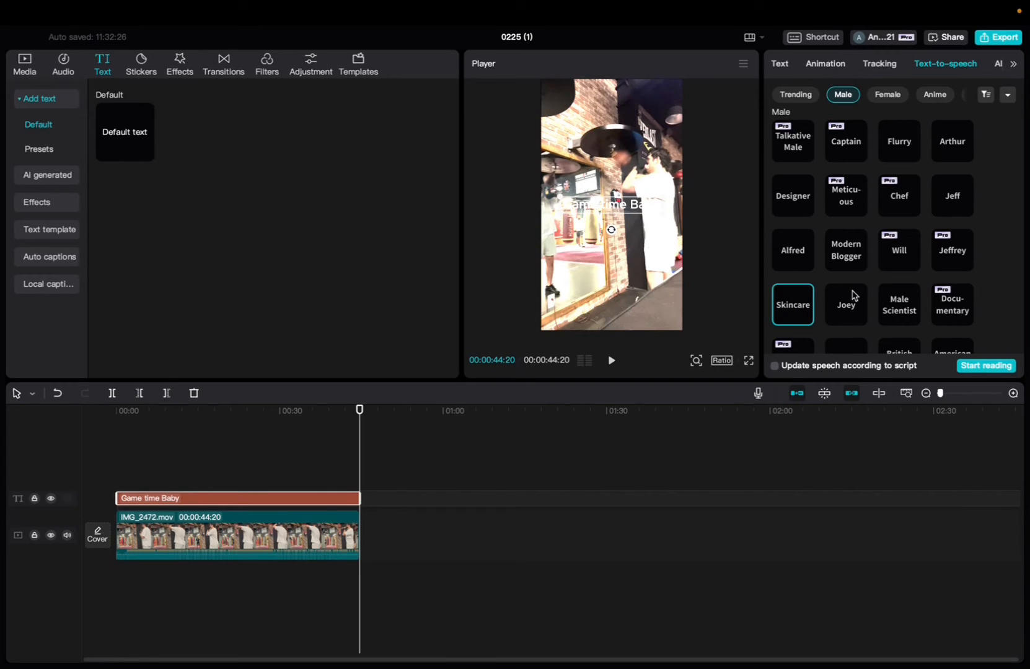
mouse_move(960, 154)
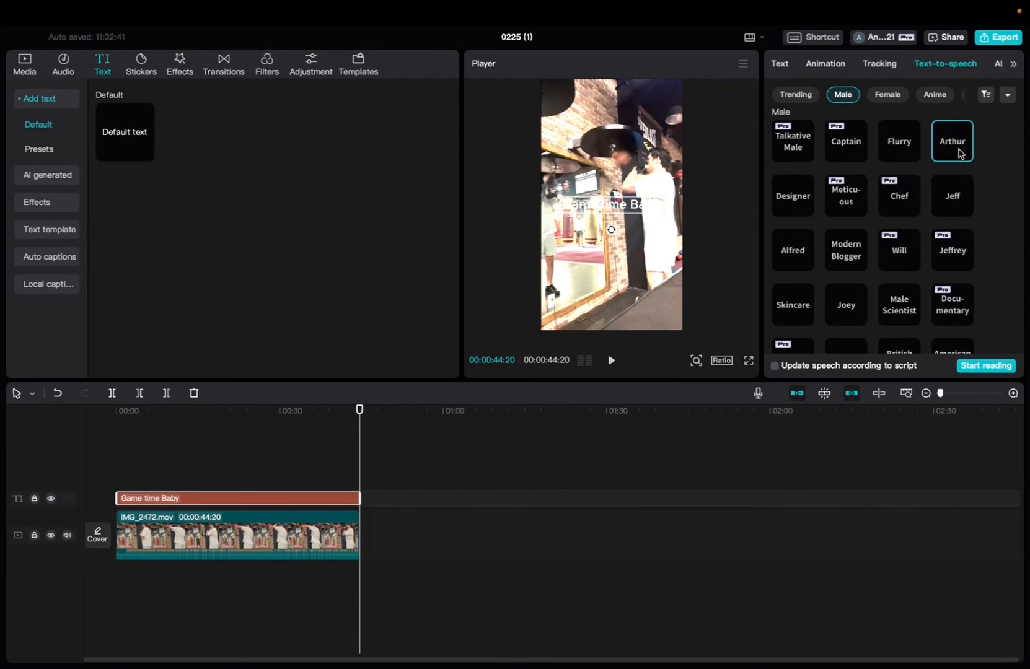
mouse_move(985, 360)
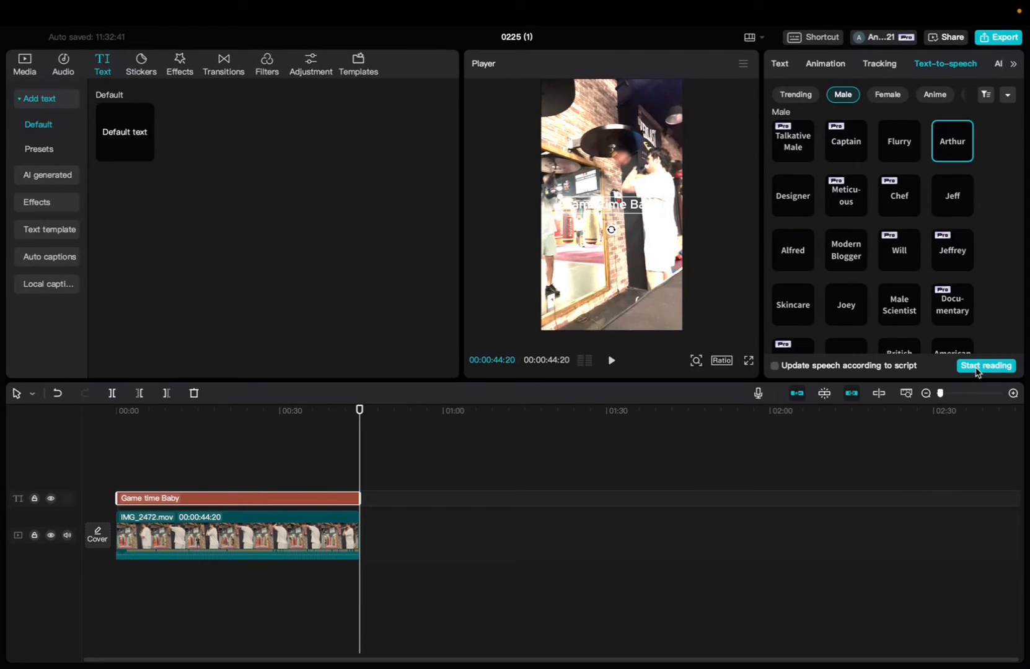
Start reading to create the speech audio track, then play and pause the preview.
left_click(986, 366)
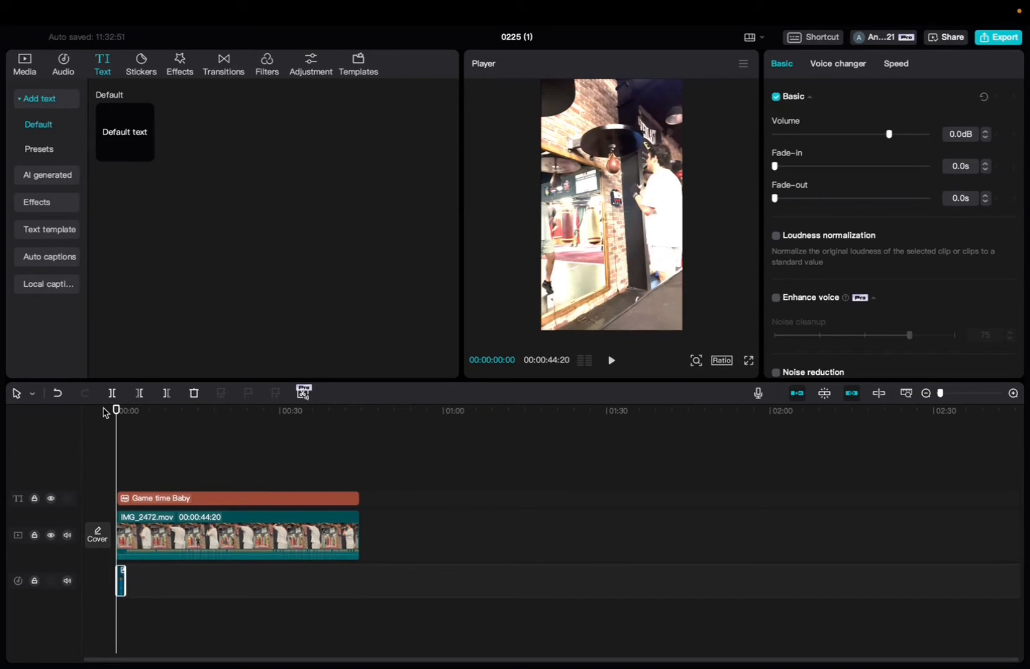
left_click(610, 360)
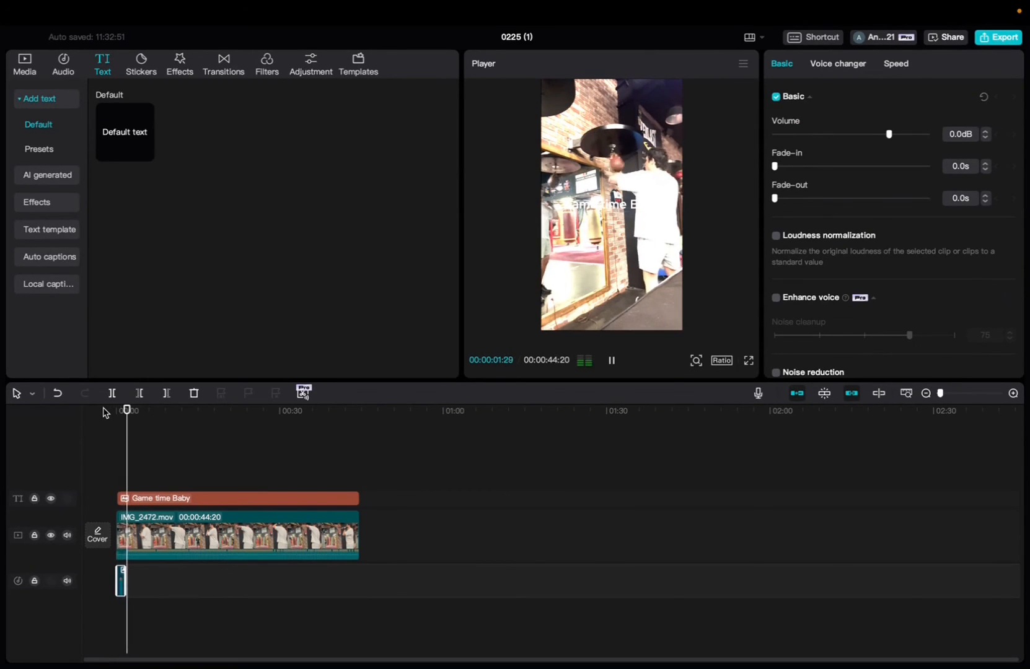
left_click(610, 360)
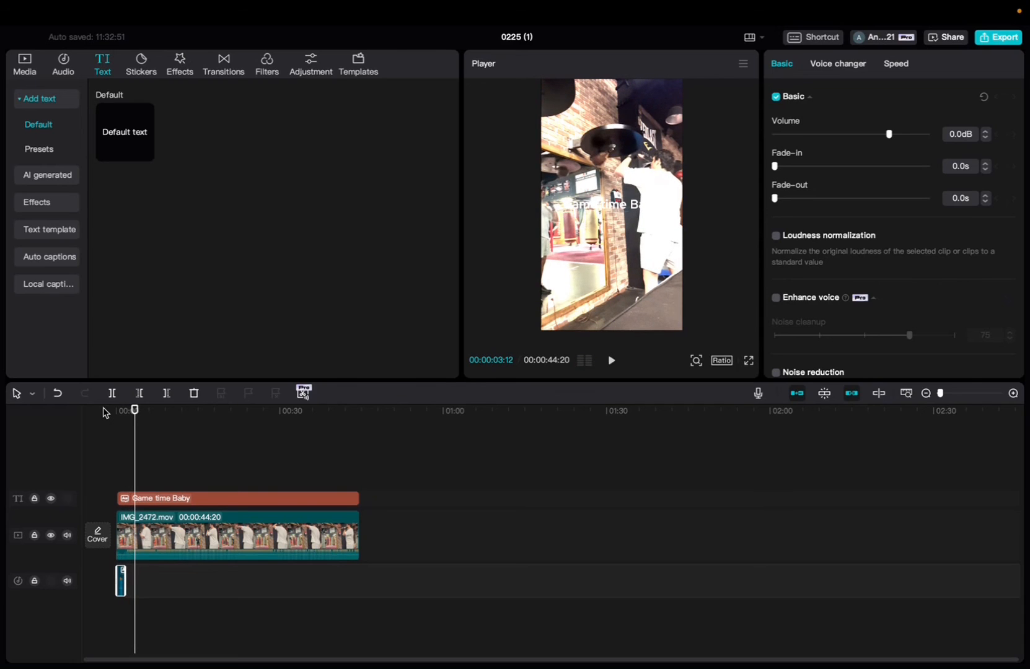